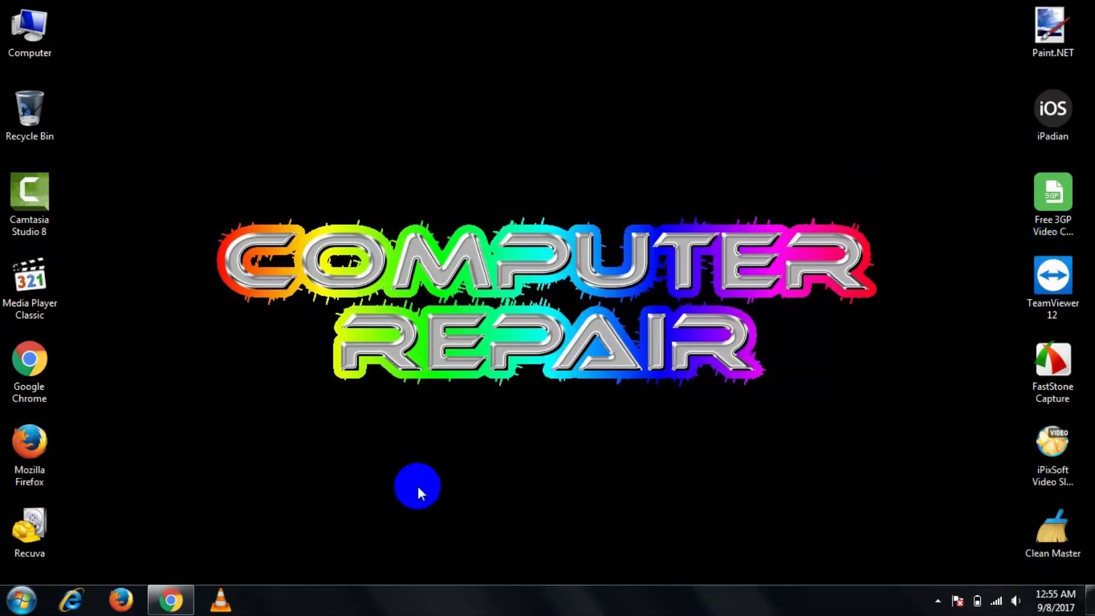
Step: Bring up the Zapya website at izapya.com with its Windows PC download option
left_click(170, 599)
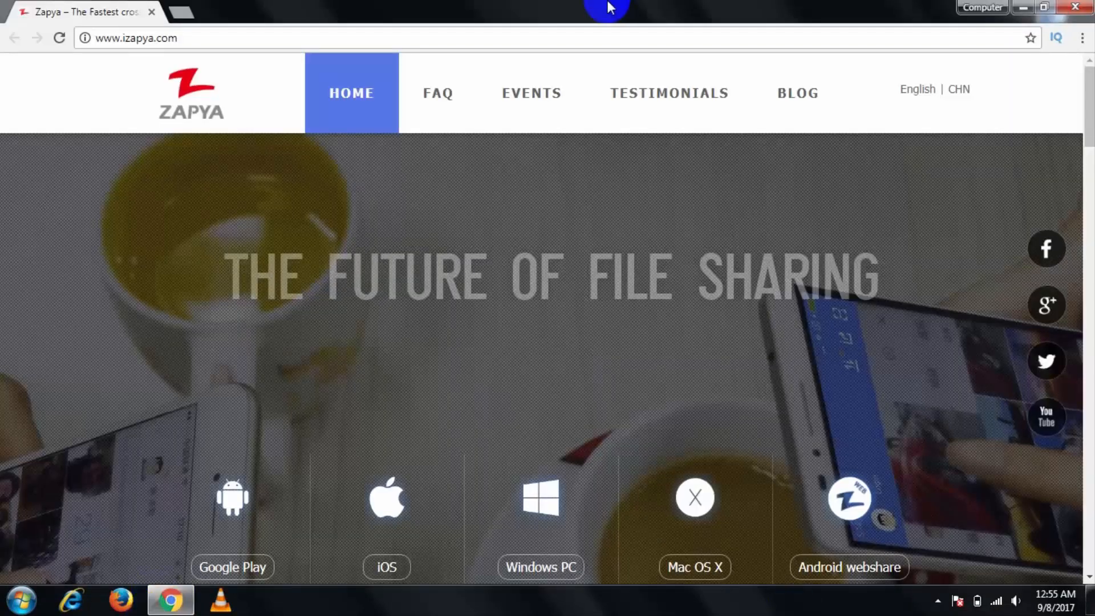
mouse_move(269, 30)
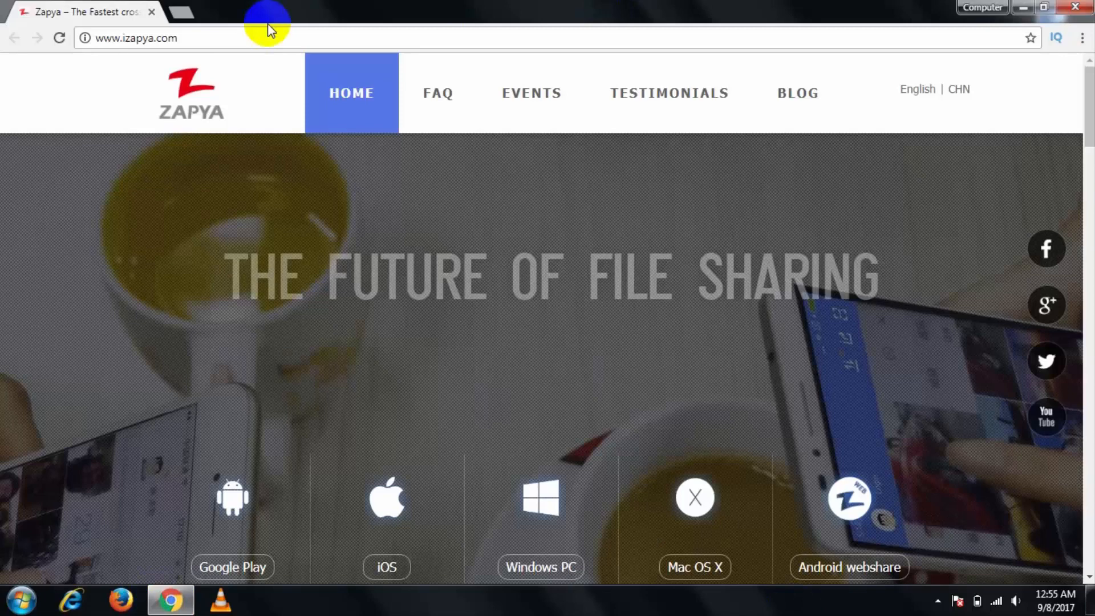
mouse_move(293, 403)
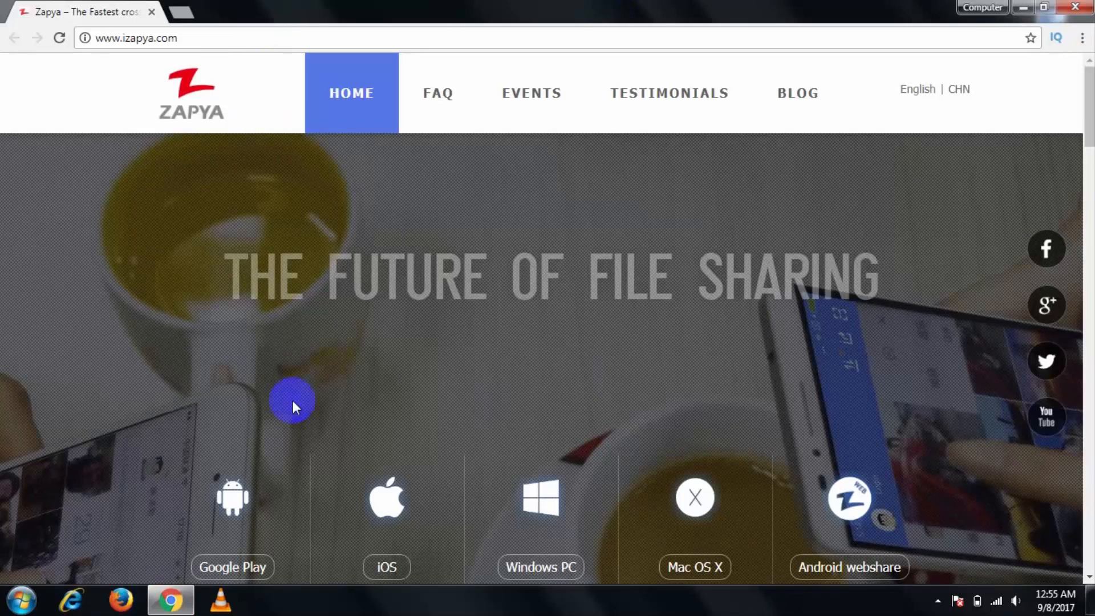
mouse_move(232, 489)
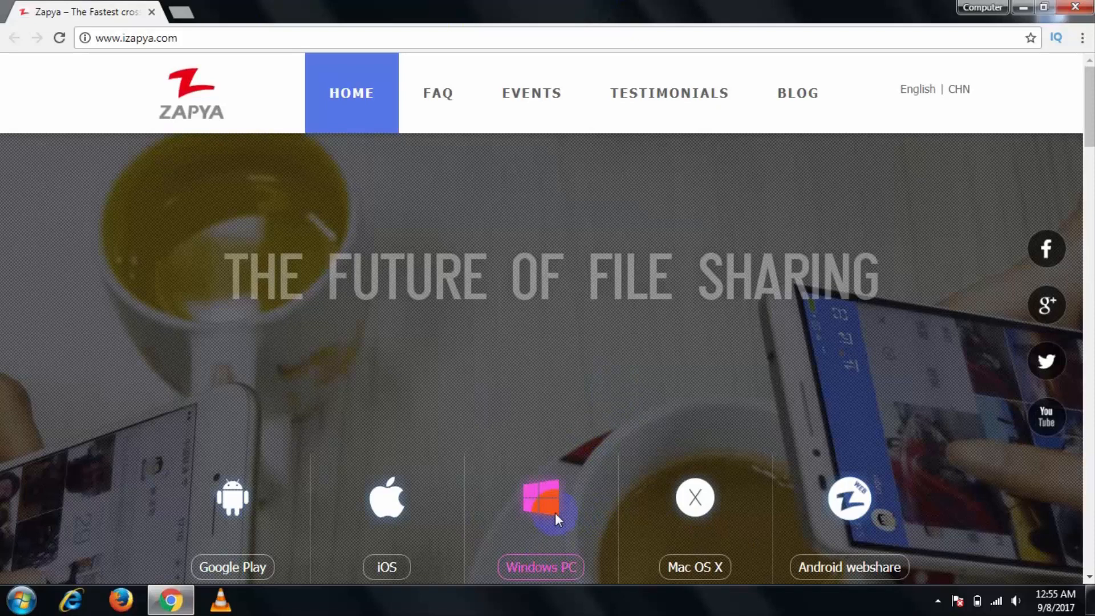
mouse_move(1000, 64)
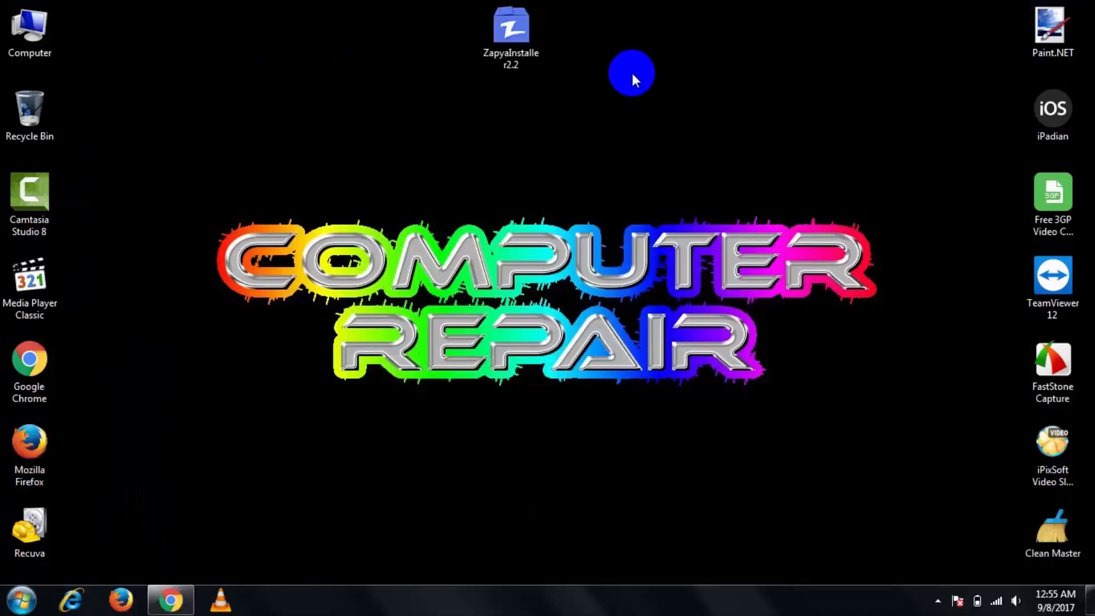
Step: Run the Zapya installer from the desktop, then launch Zapya PC as administrator
left_click(511, 33)
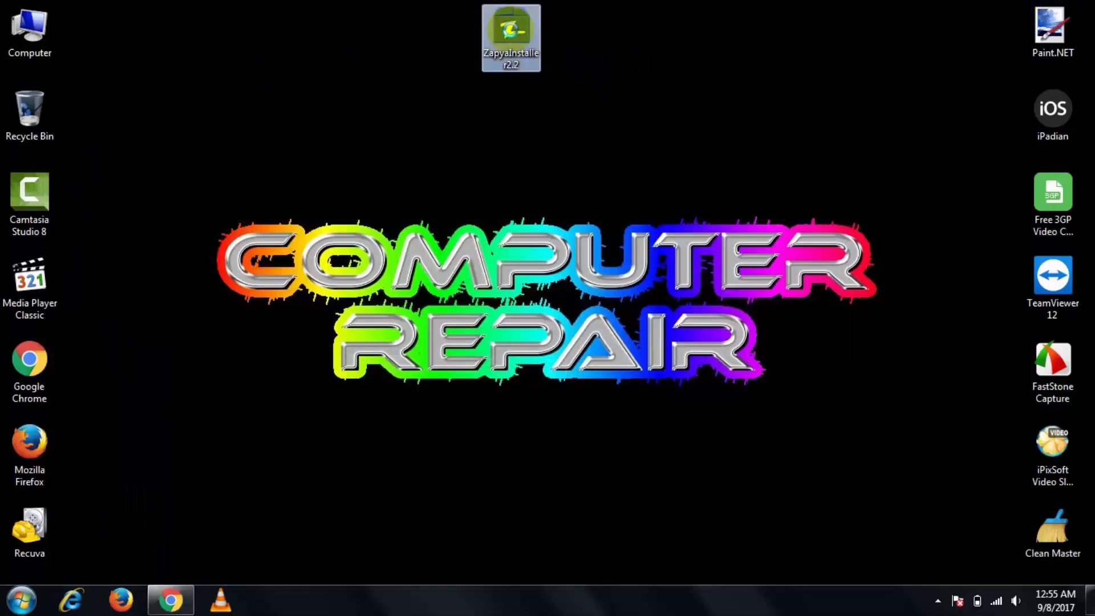
double_click(511, 36)
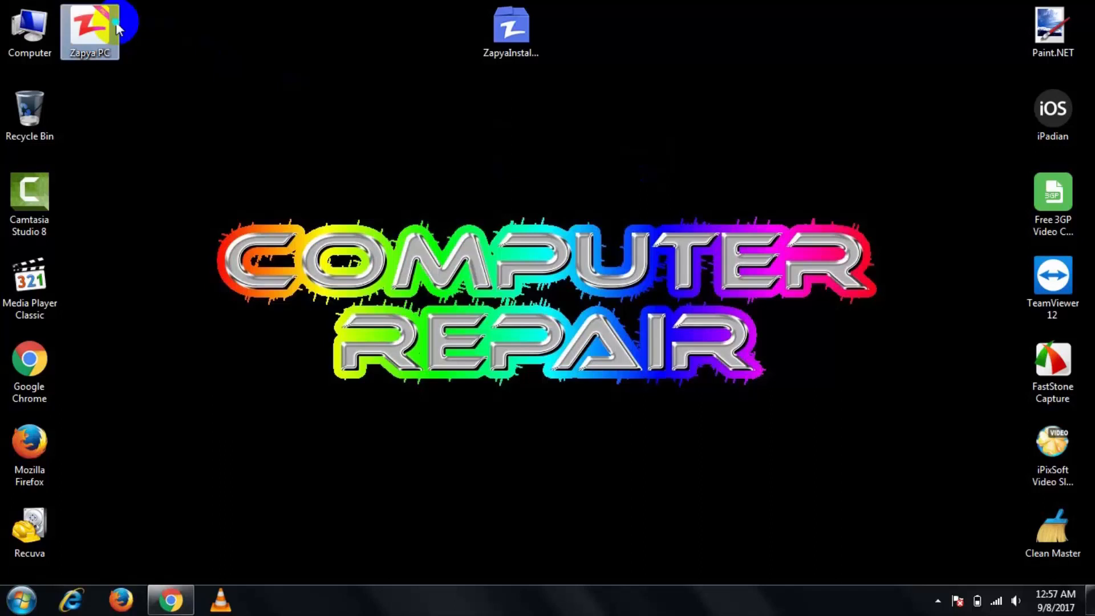
right_click(89, 32)
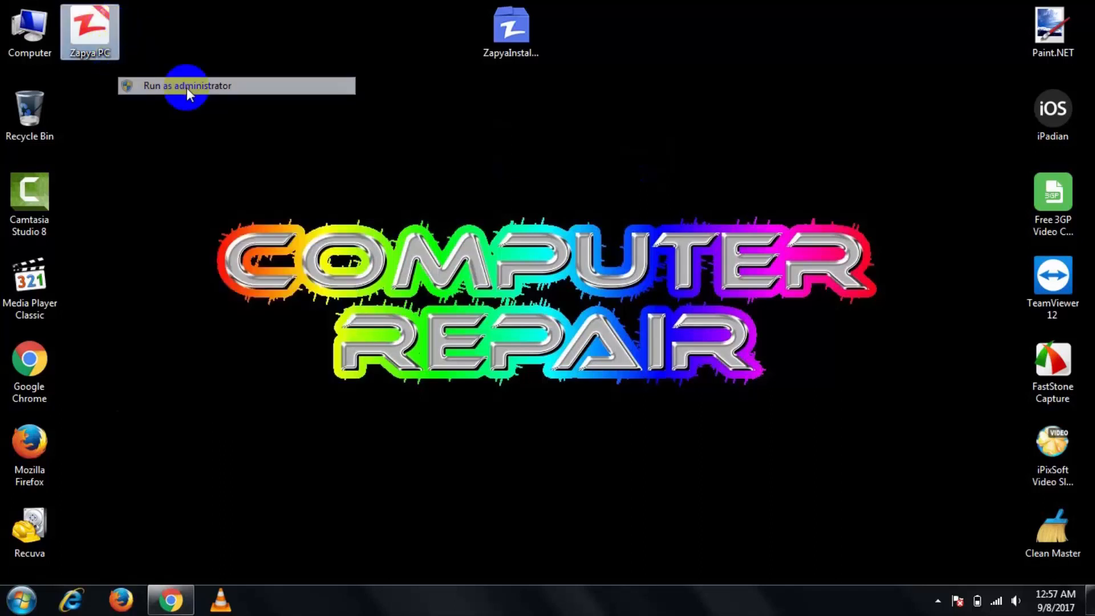
left_click(186, 86)
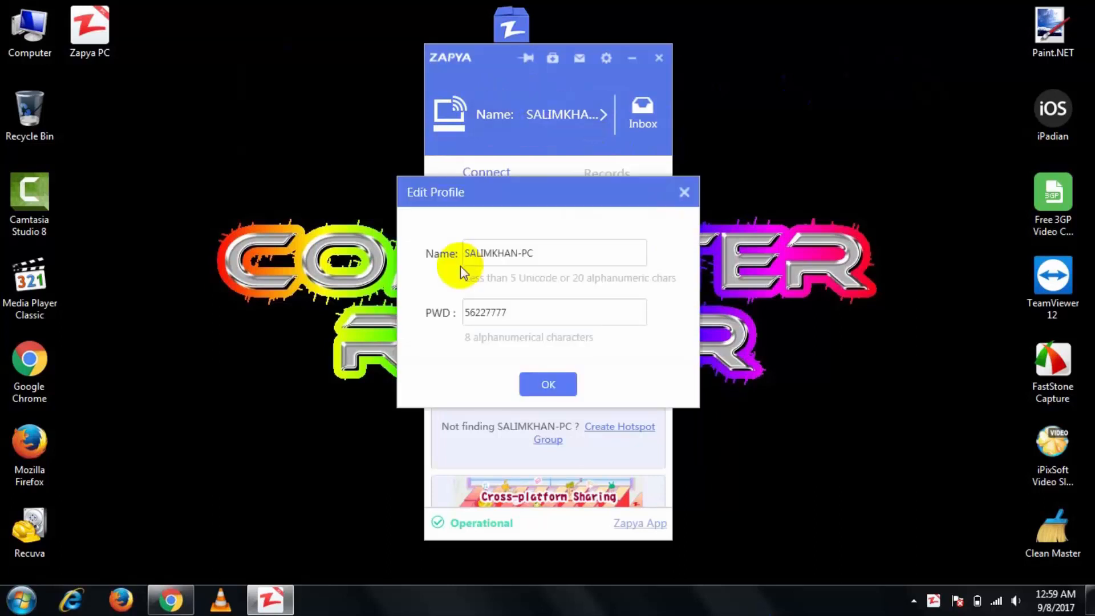
mouse_move(528, 312)
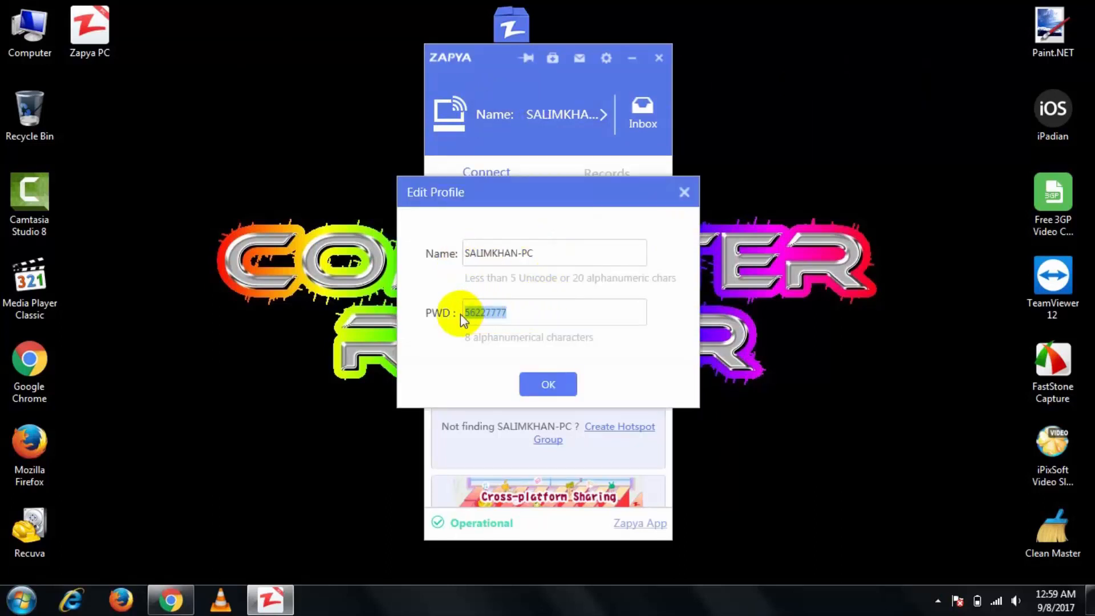
Step: Confirm the profile name and password, enable Host Mode in Options, and create a hotspot group
left_click(549, 384)
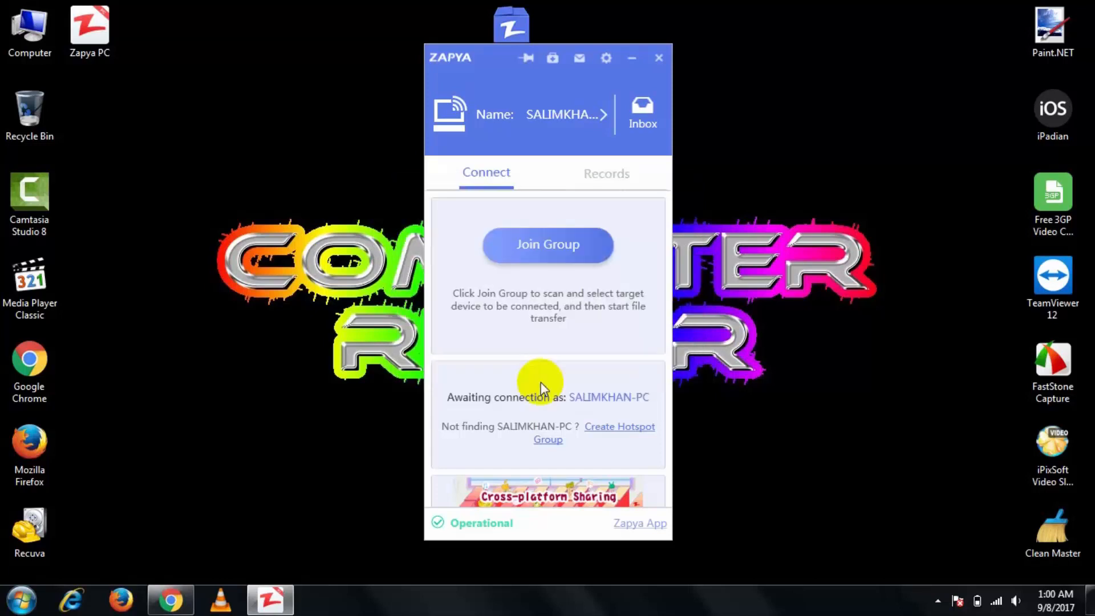
mouse_move(628, 76)
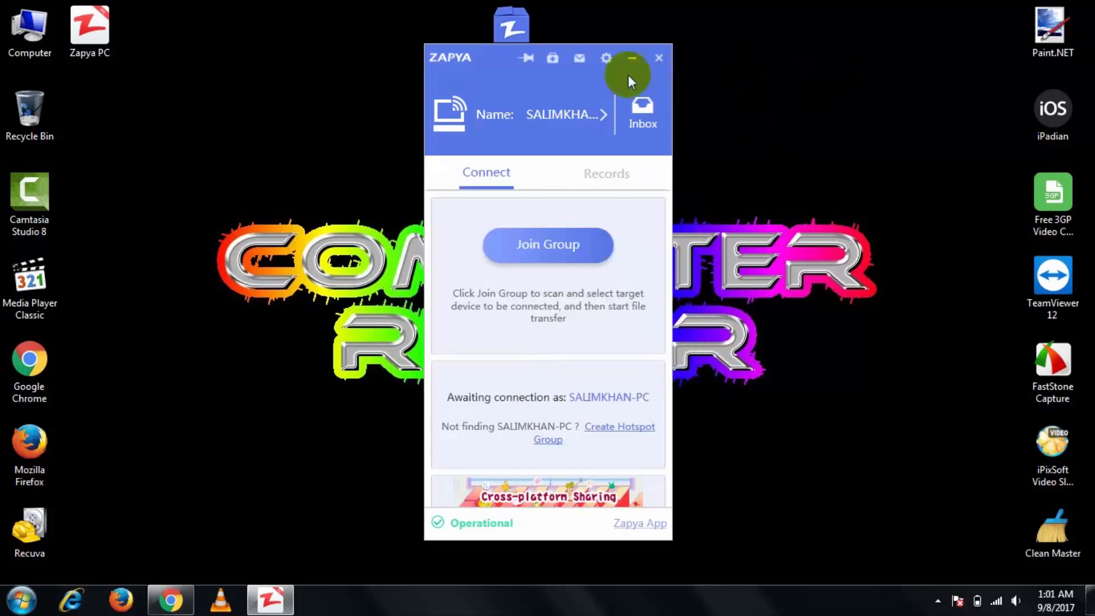
left_click(605, 58)
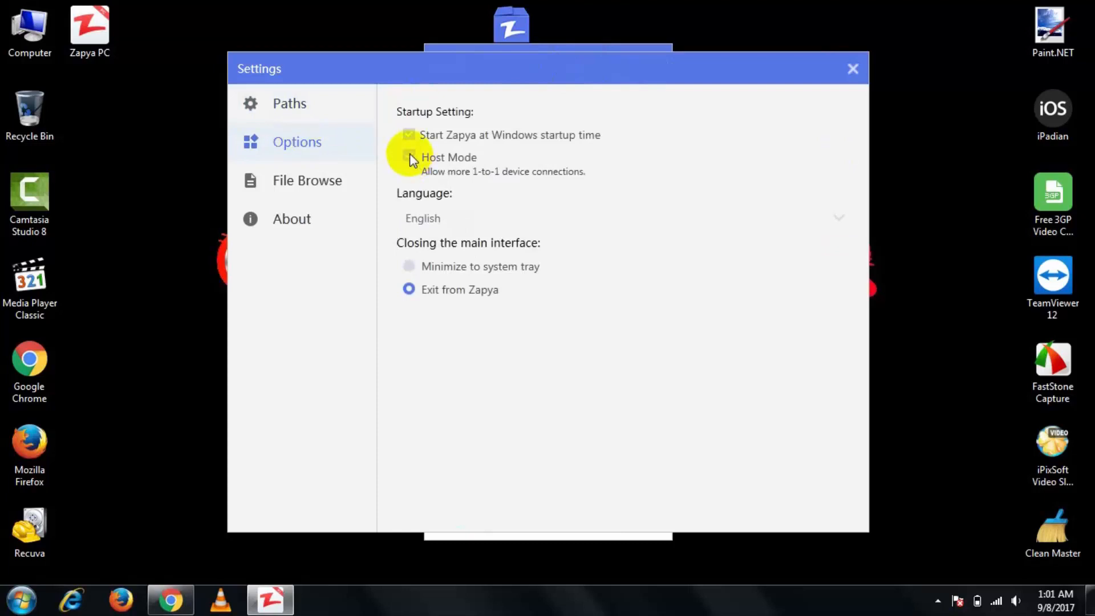
left_click(852, 68)
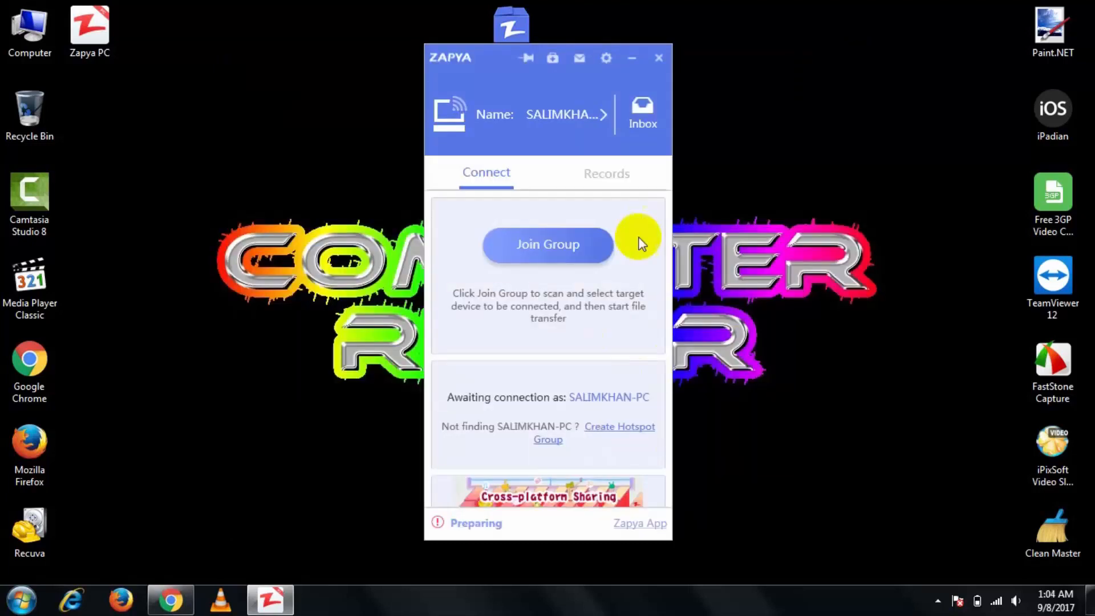
mouse_move(623, 431)
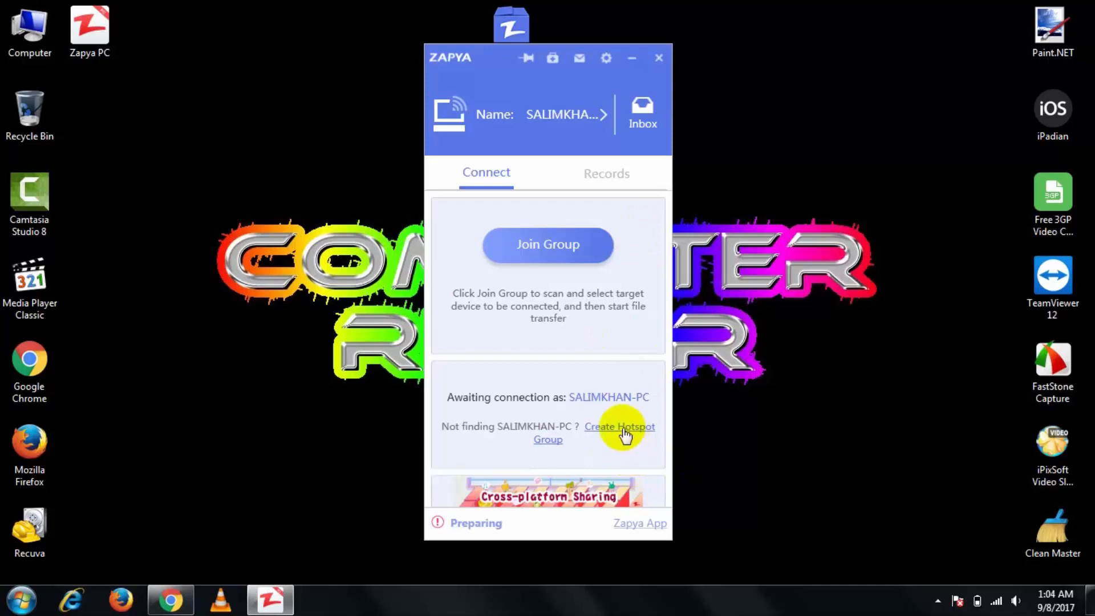
left_click(619, 425)
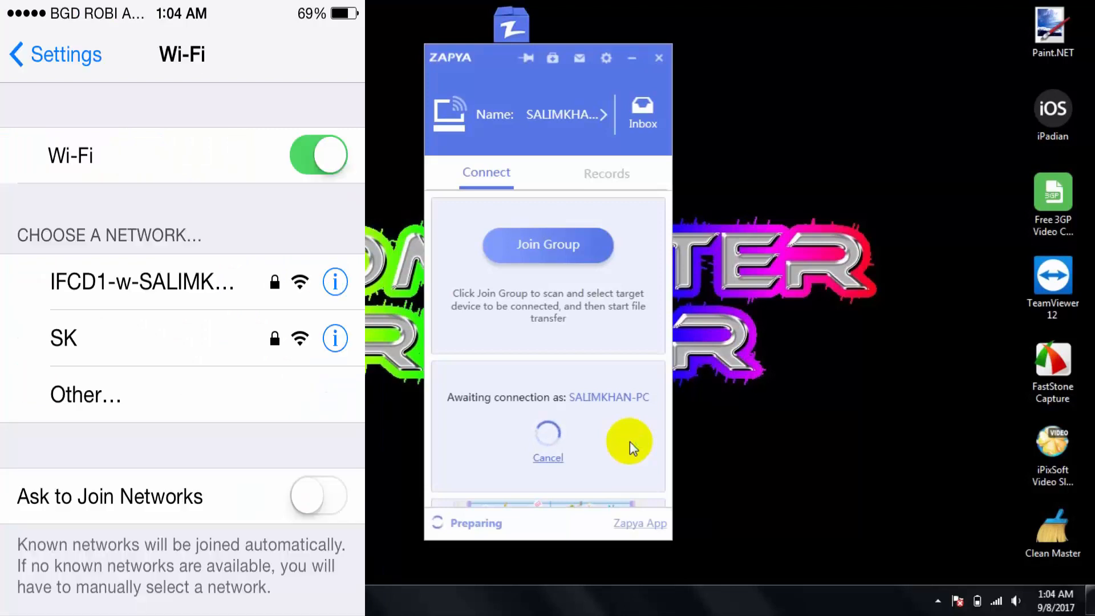
Step: Join the IFCD1 hotspot network from the phone's Wi-Fi list with its password, then exit the hotspot group
left_click(144, 282)
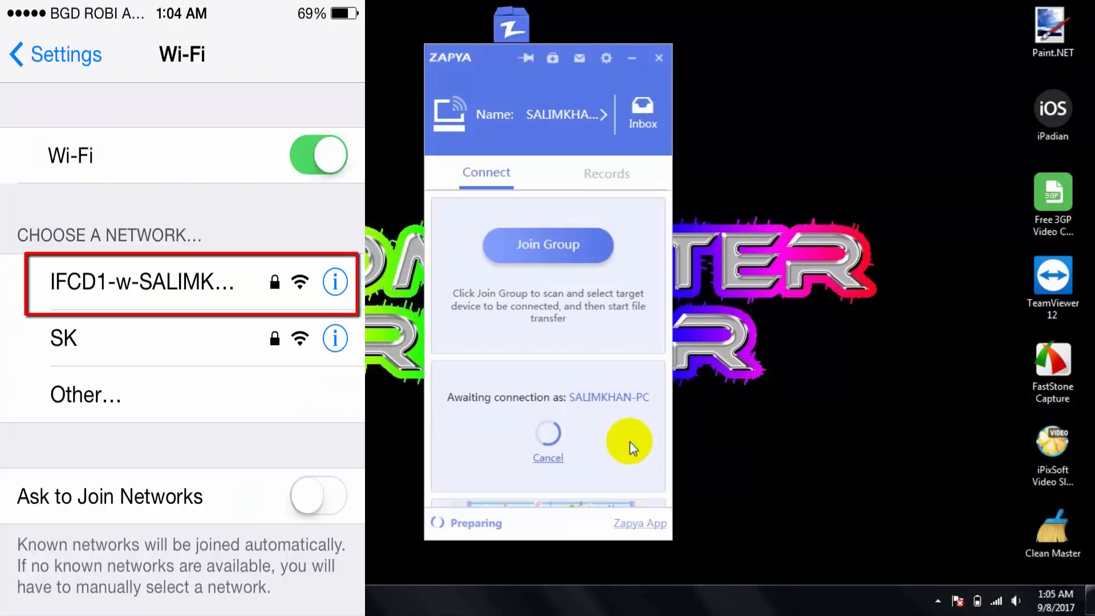
left_click(139, 283)
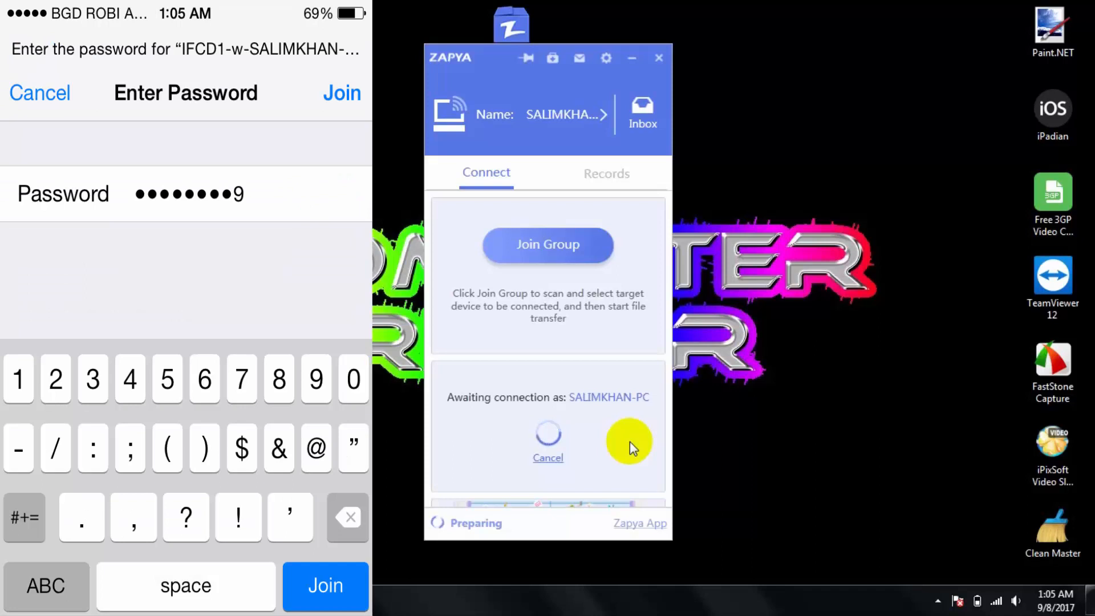
left_click(325, 585)
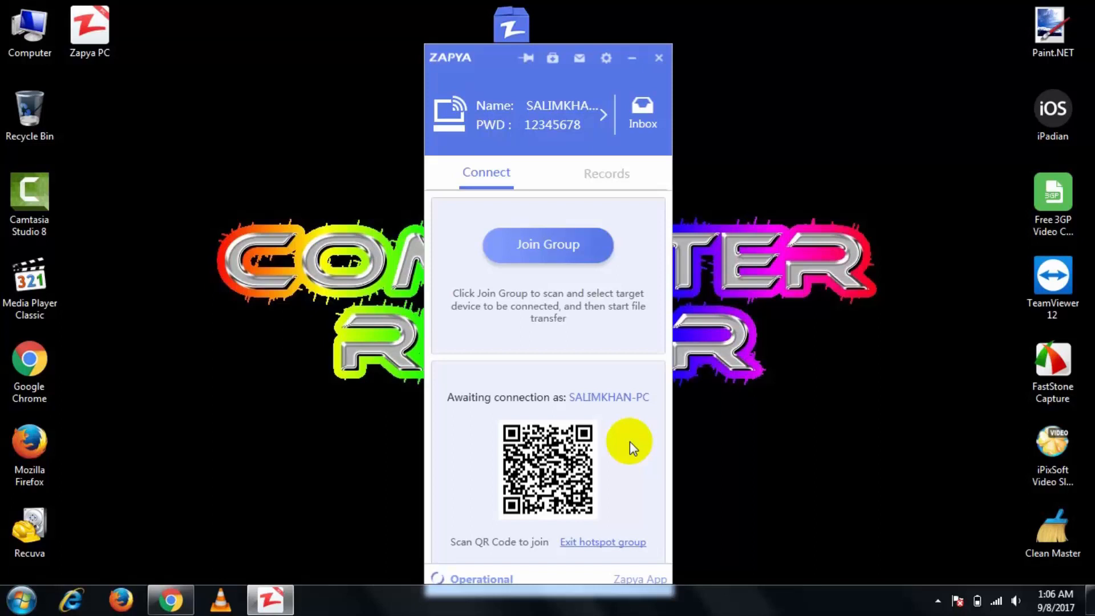
left_click(602, 541)
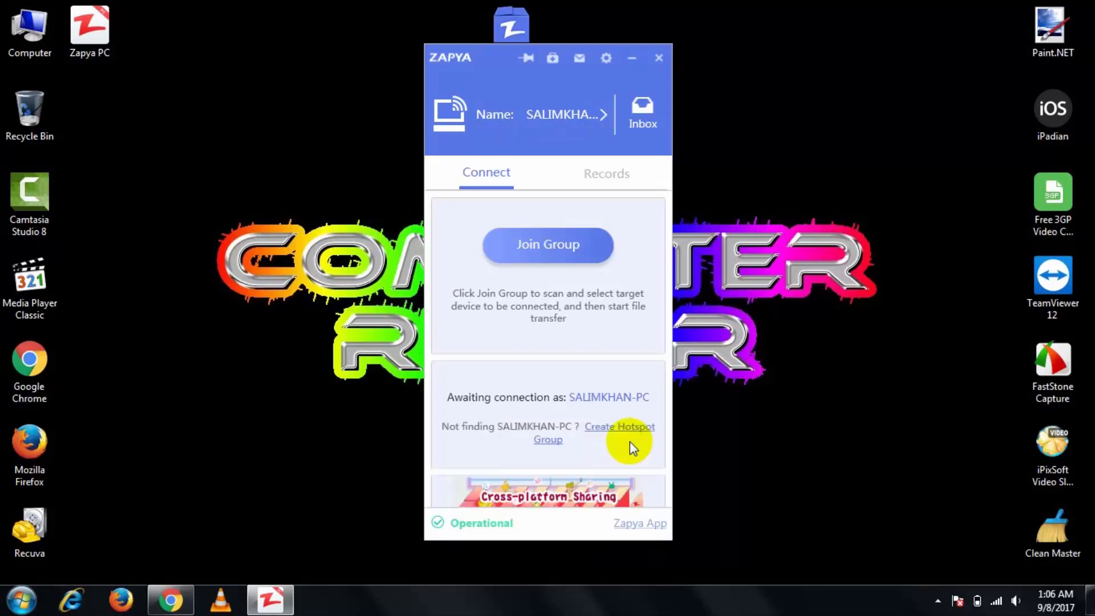